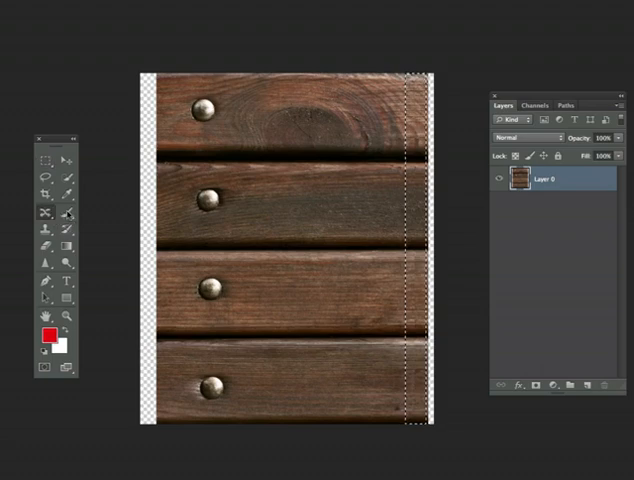
- Widen the plank layer so it reaches the canvas's right edge
drag(416, 220, 430, 220)
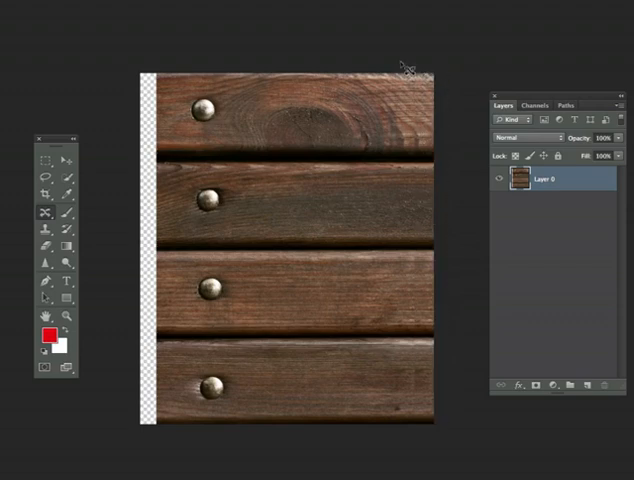
mouse_move(432, 278)
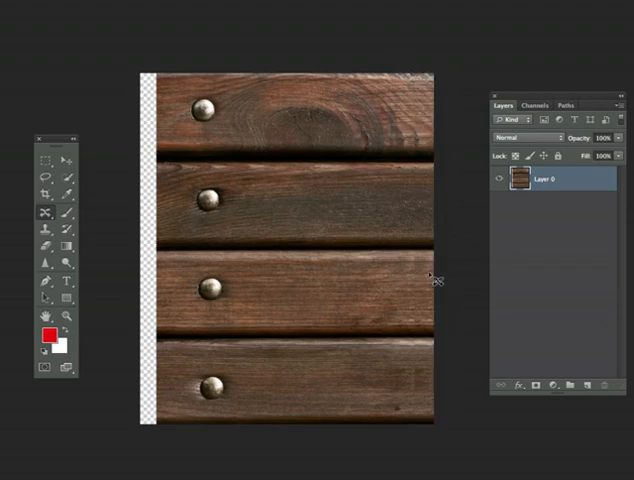
mouse_move(148, 150)
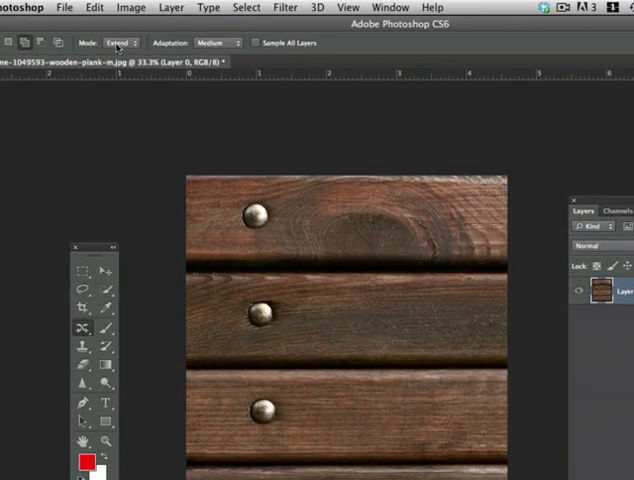
- Switch to the Content-Aware Move Tool with Mode set to Move
click(120, 42)
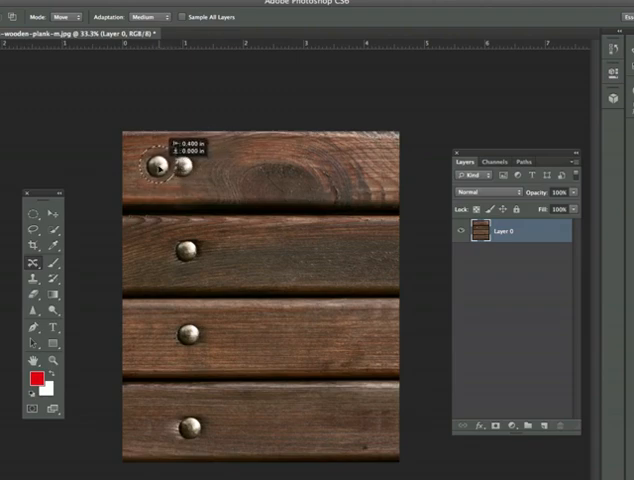
- Move the top plank's nail to a new spot, then start relocating the bottom plank's nail
drag(180, 172, 150, 164)
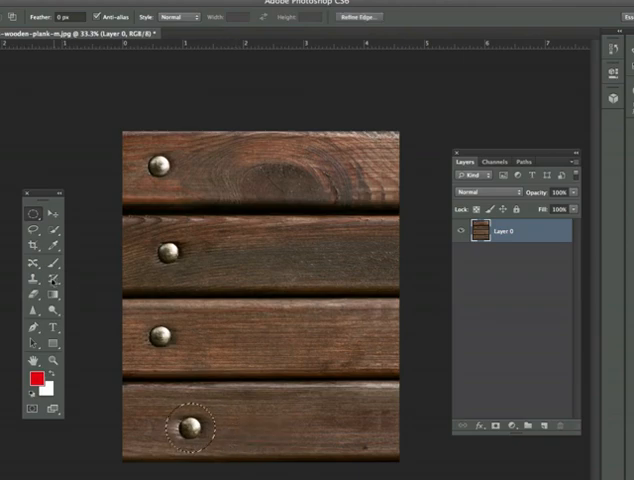
click(36, 216)
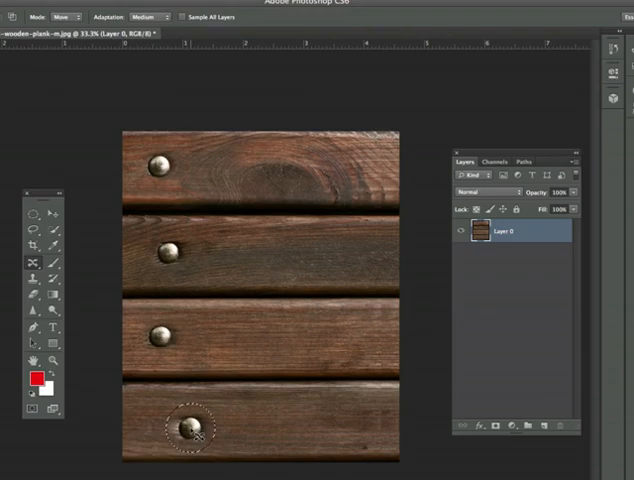